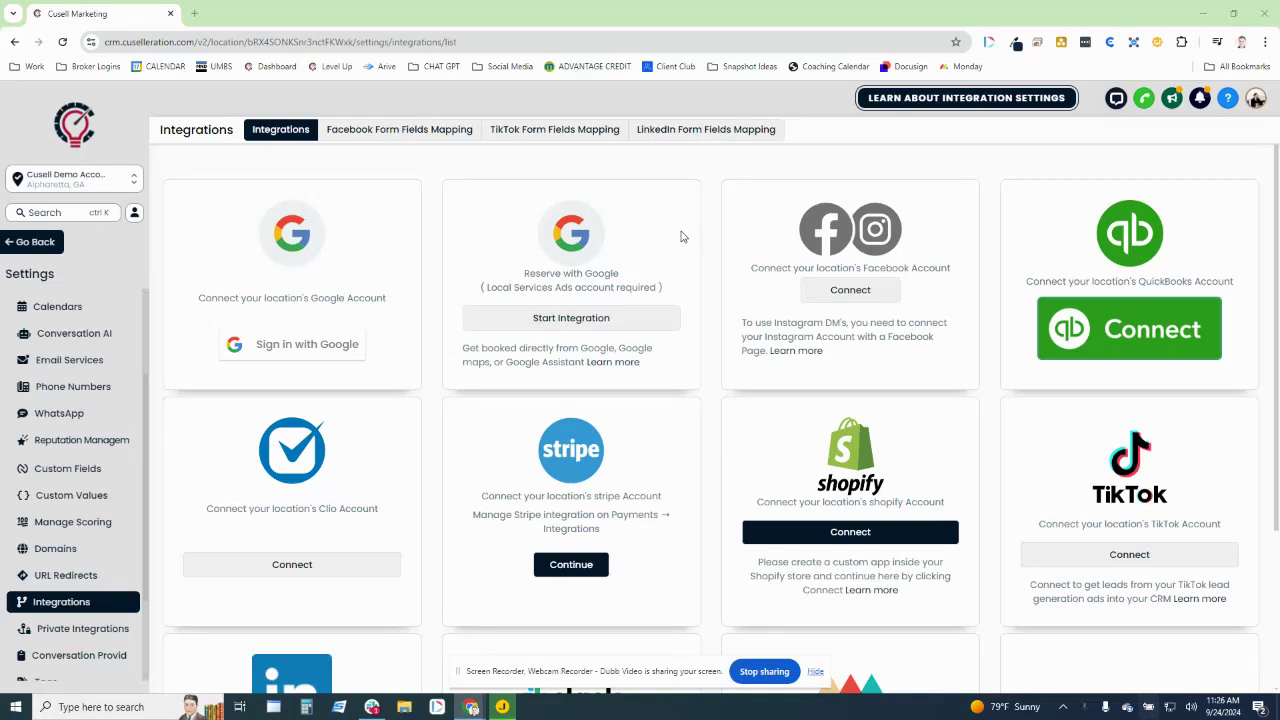
{"action": "mouse_move", "coordinate": [112, 260]}
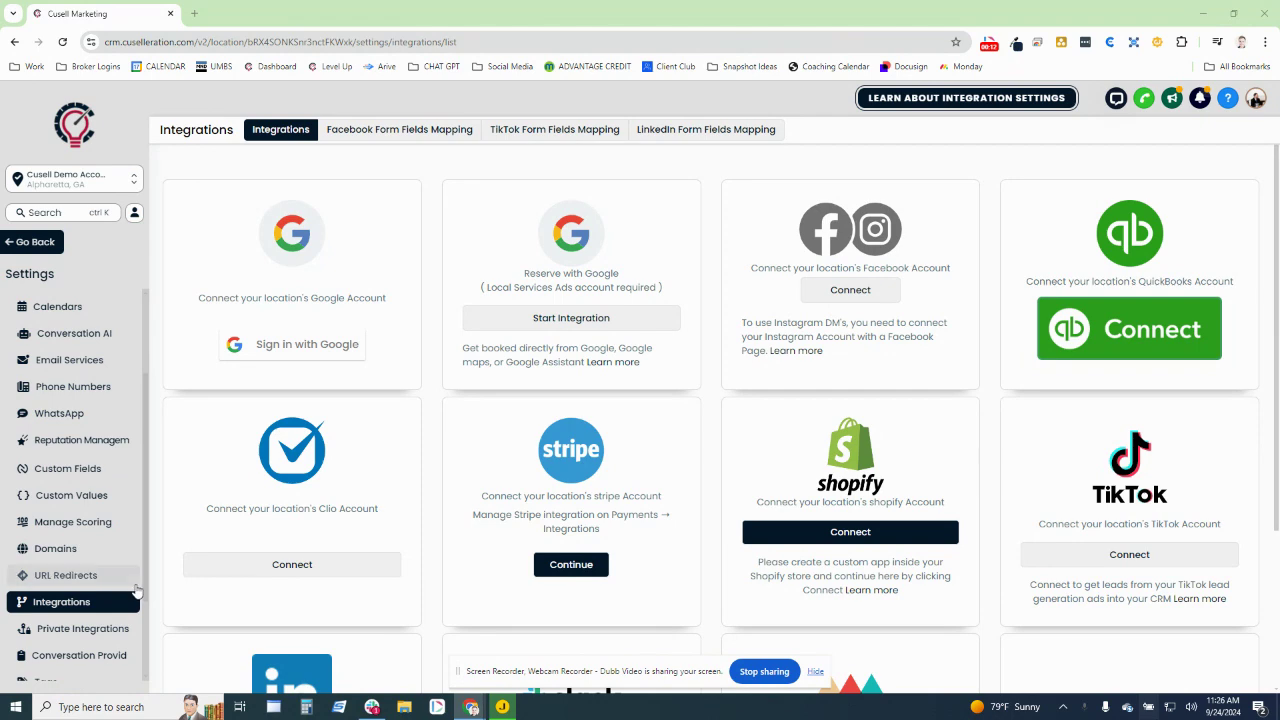
{"action": "mouse_move", "coordinate": [112, 564]}
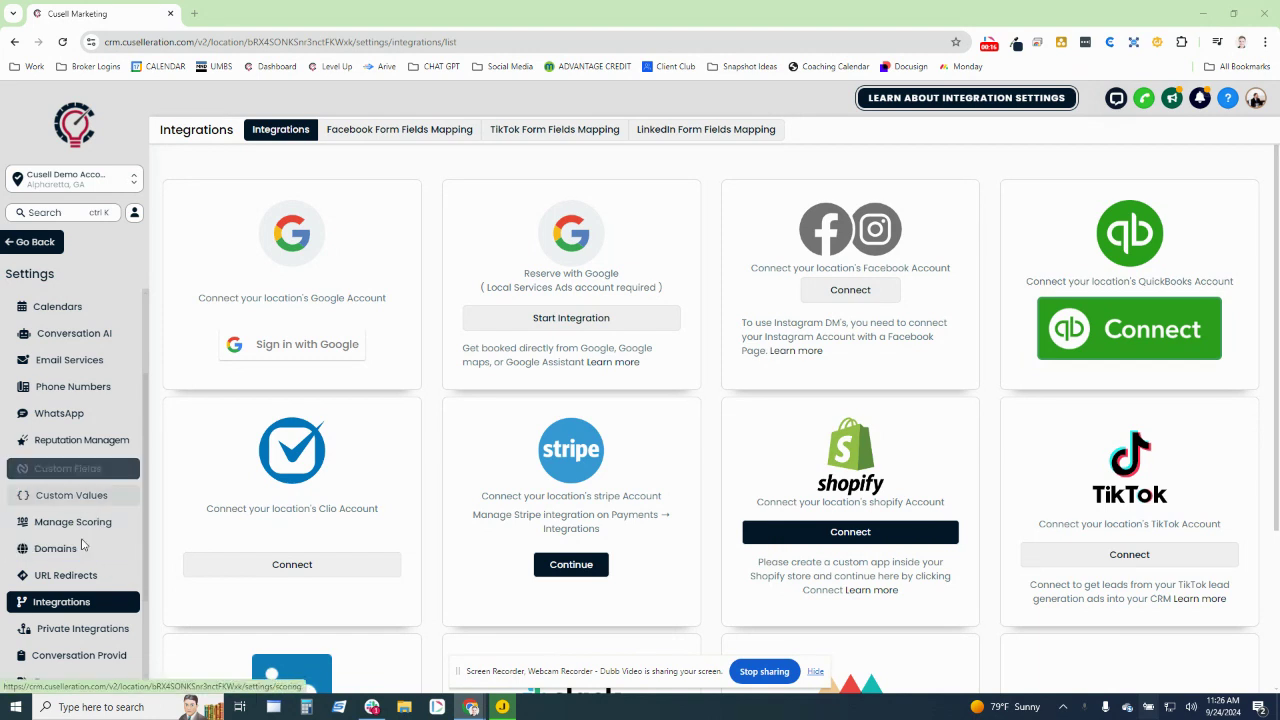
{"action": "mouse_move", "coordinate": [112, 588]}
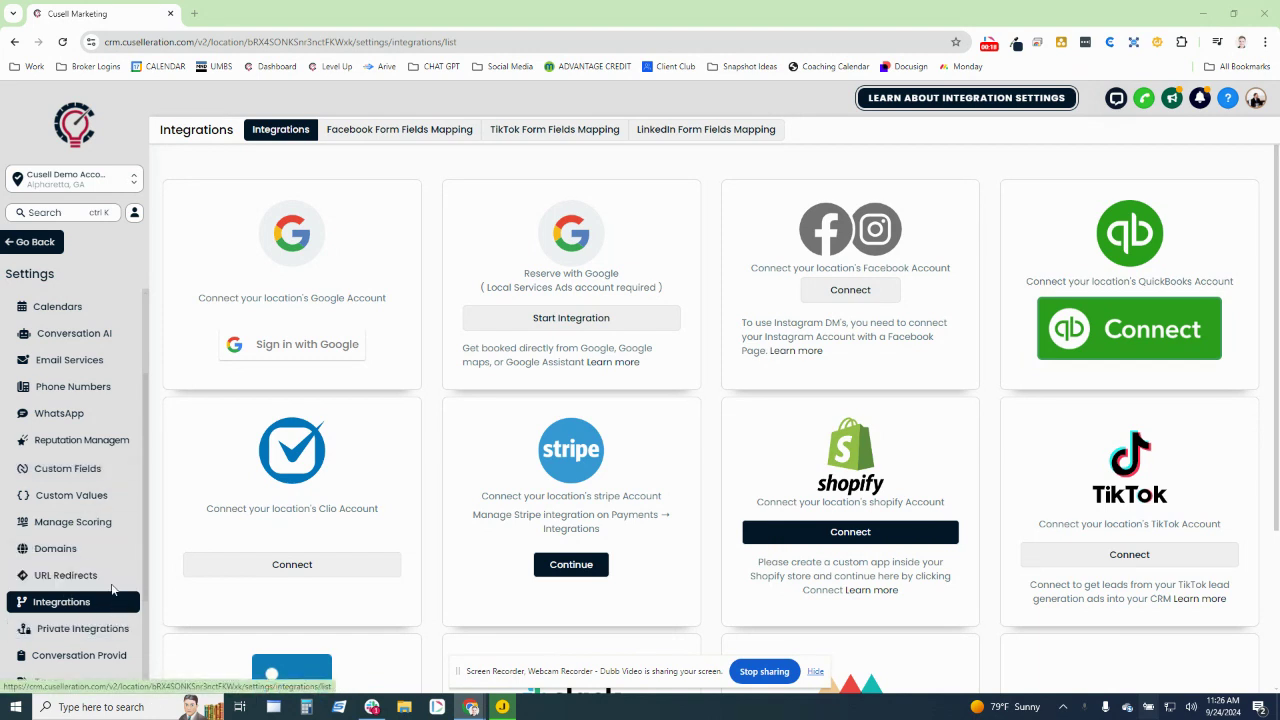
{"action": "mouse_move", "coordinate": [252, 356]}
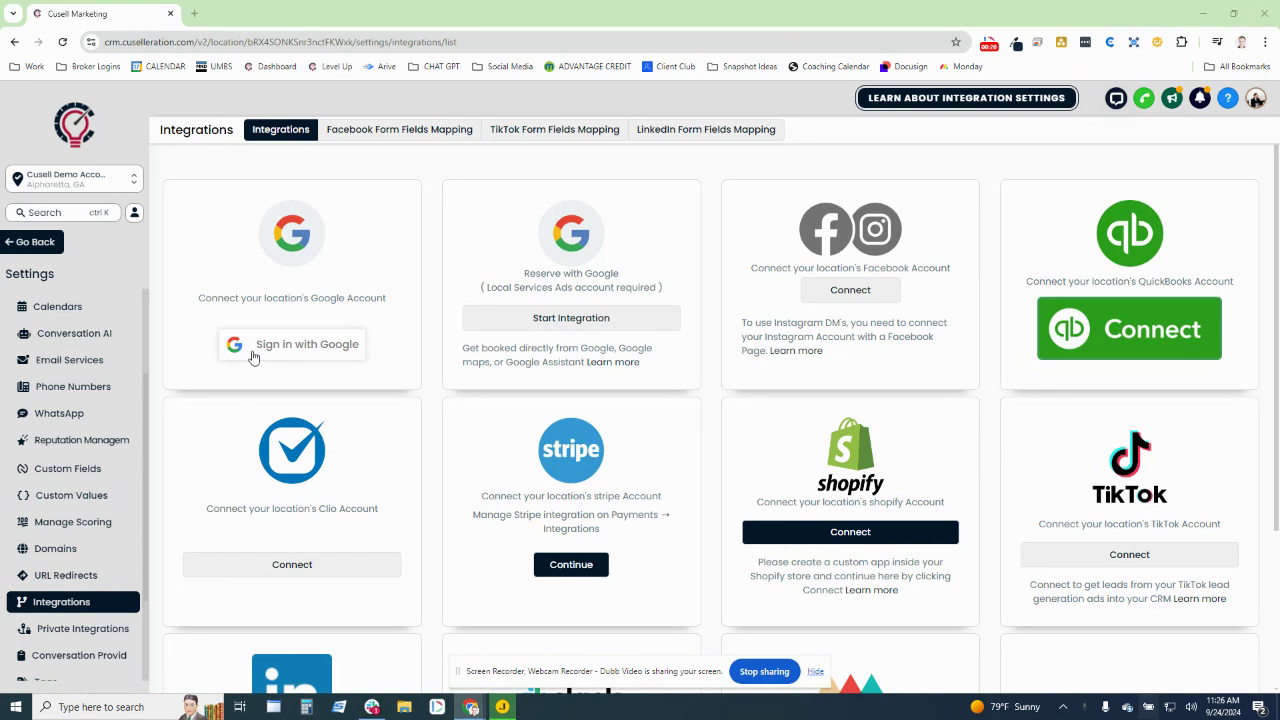
Sign in to Lead Connector with the third listed Google work account and review its permission request
{"action": "left_click", "coordinate": [292, 344]}
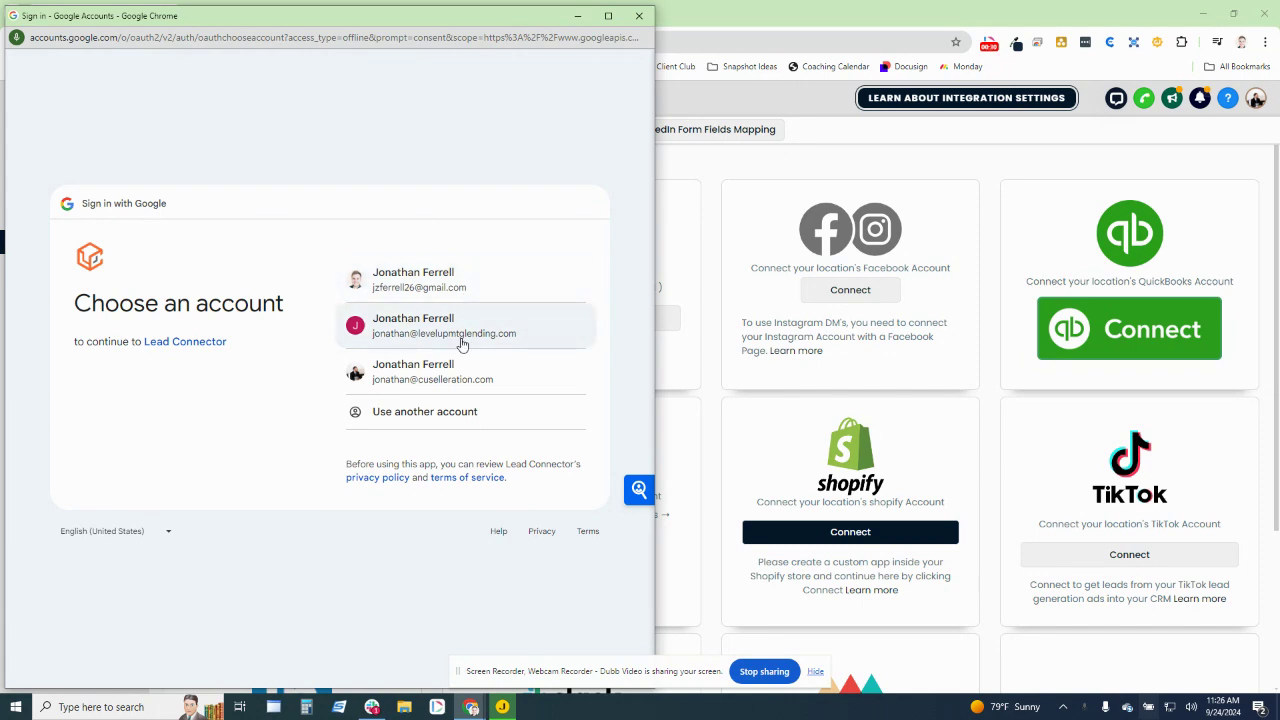
{"action": "mouse_move", "coordinate": [532, 384]}
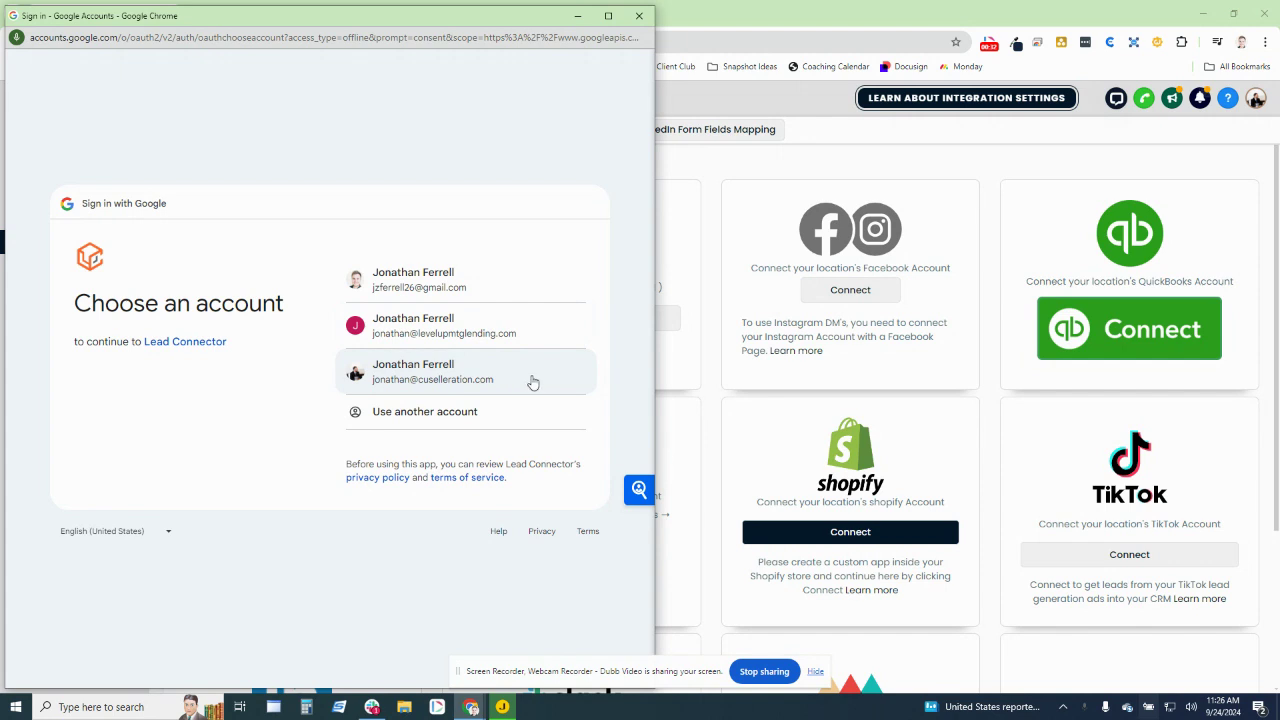
{"action": "mouse_move", "coordinate": [428, 370]}
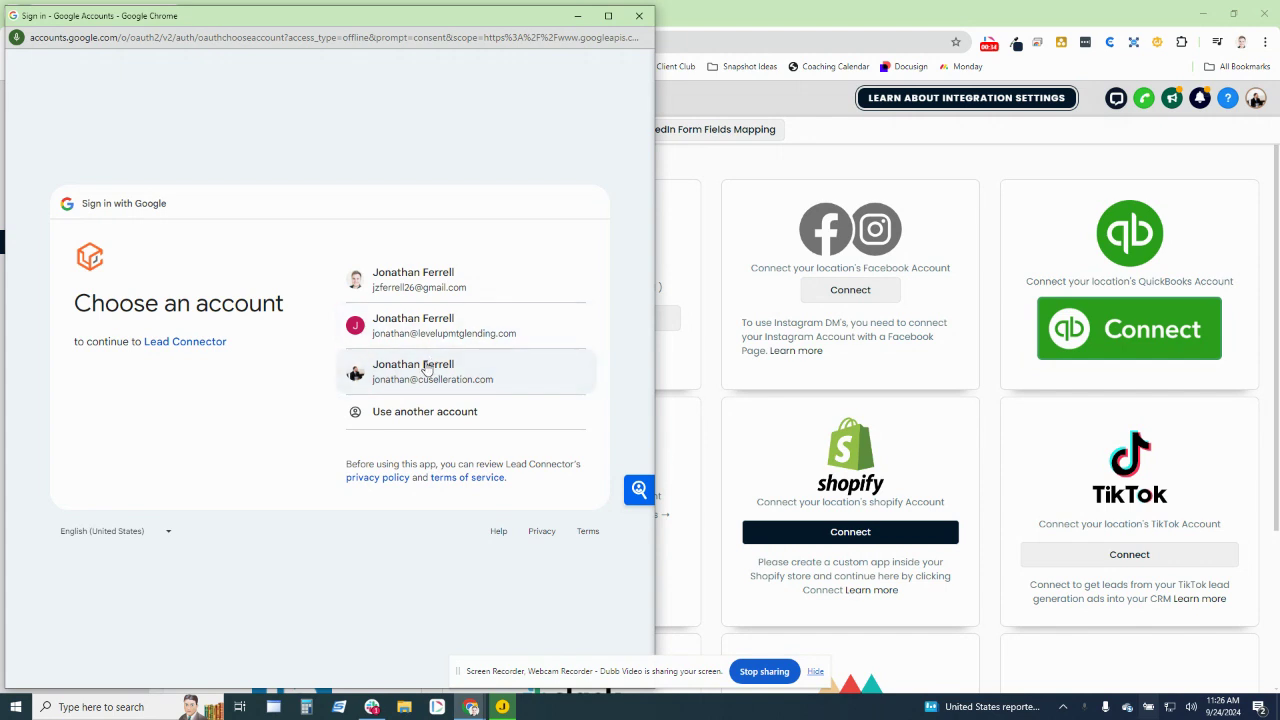
{"action": "mouse_move", "coordinate": [432, 372]}
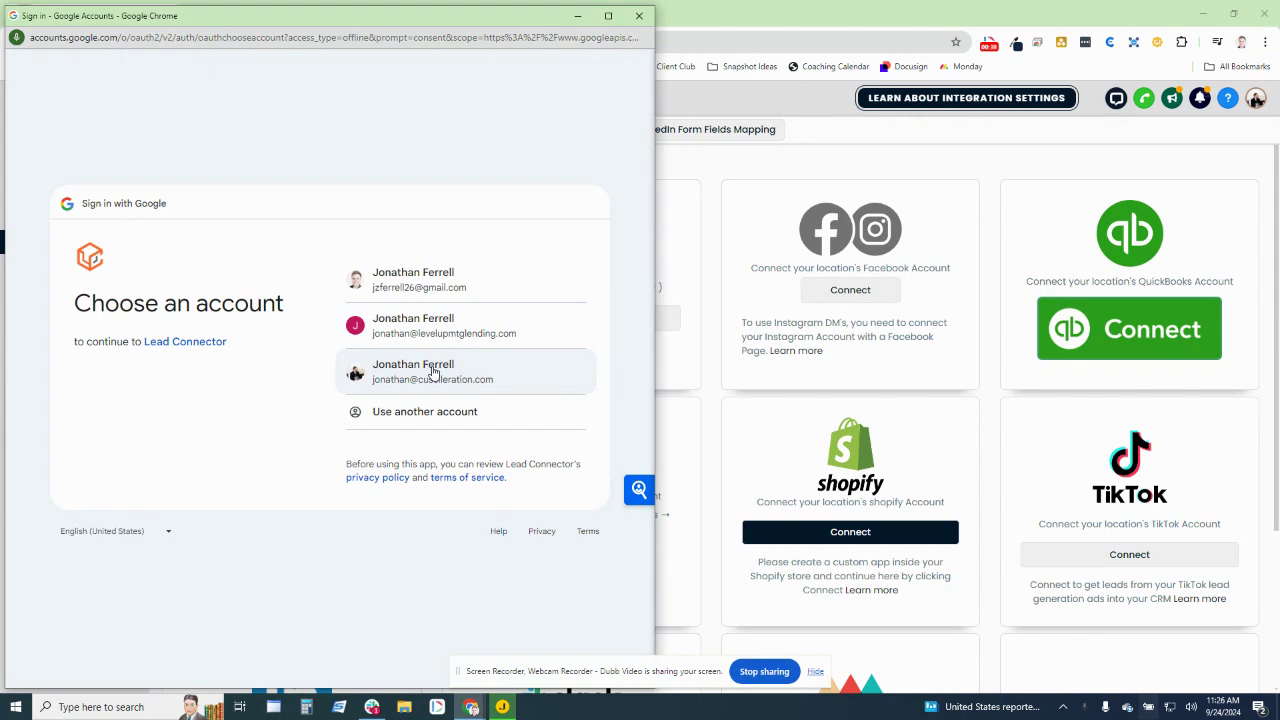
{"action": "mouse_move", "coordinate": [428, 340]}
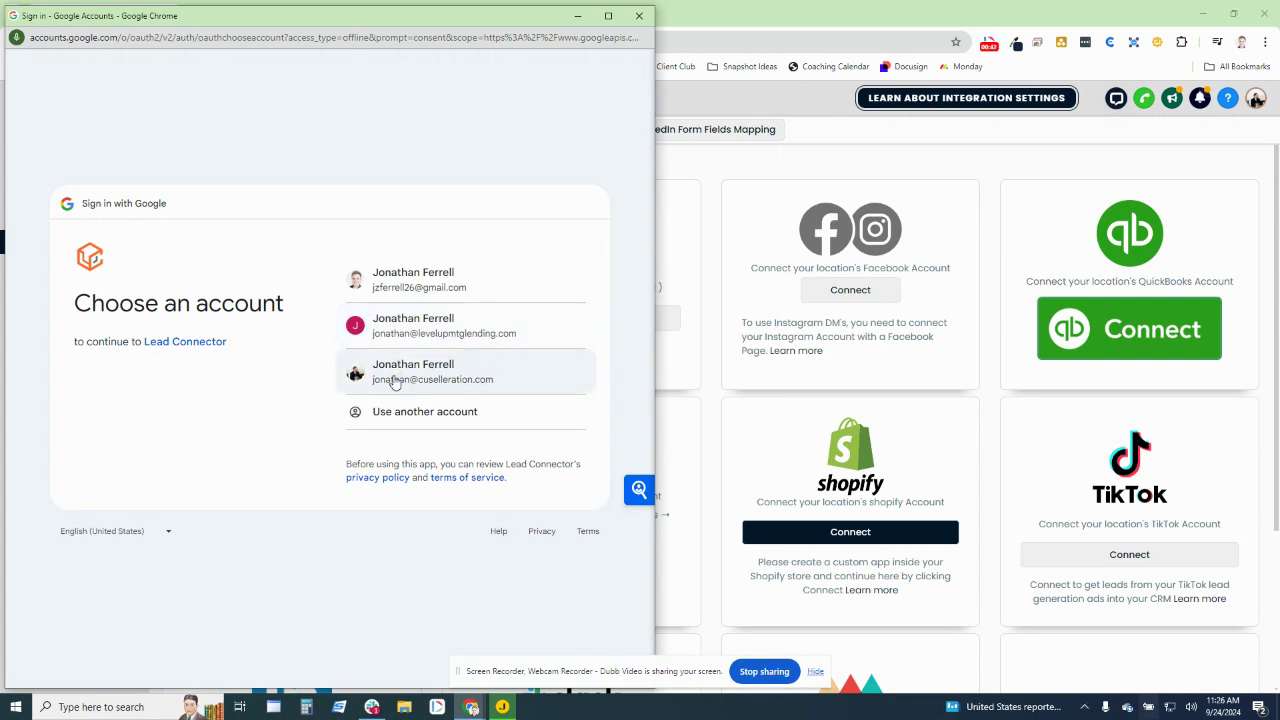
{"action": "mouse_move", "coordinate": [476, 368]}
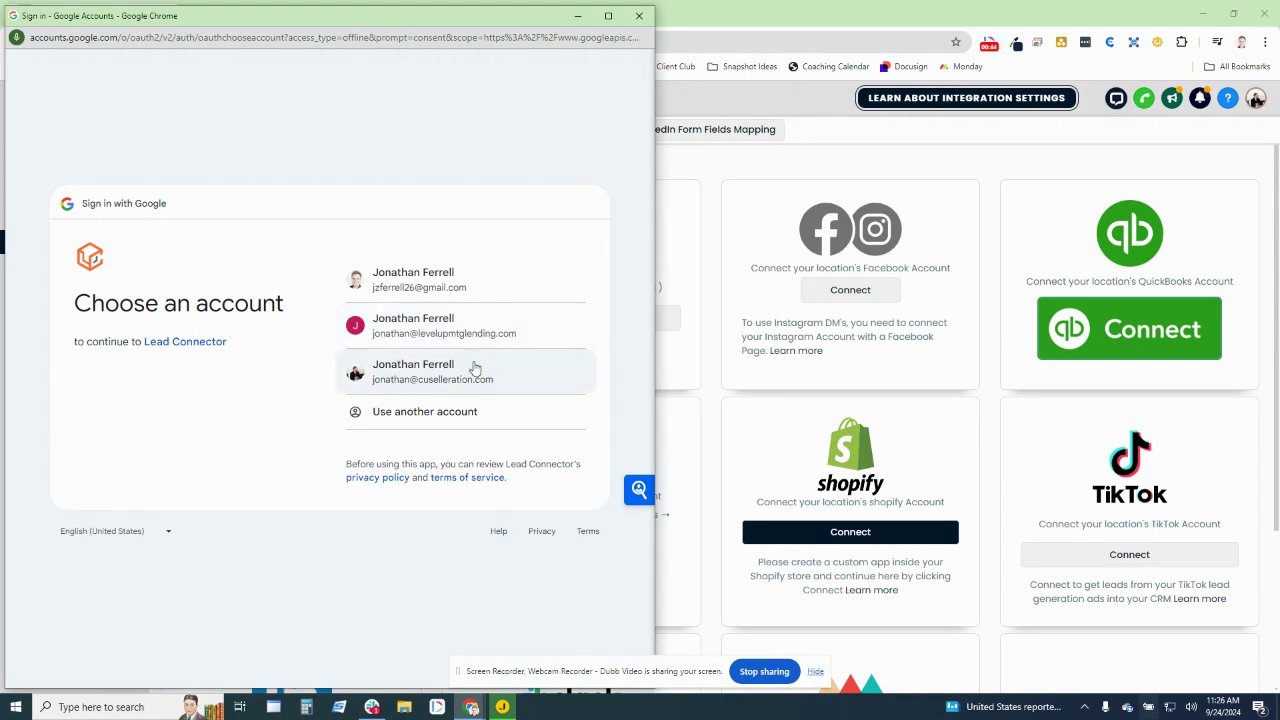
{"action": "mouse_move", "coordinate": [512, 340]}
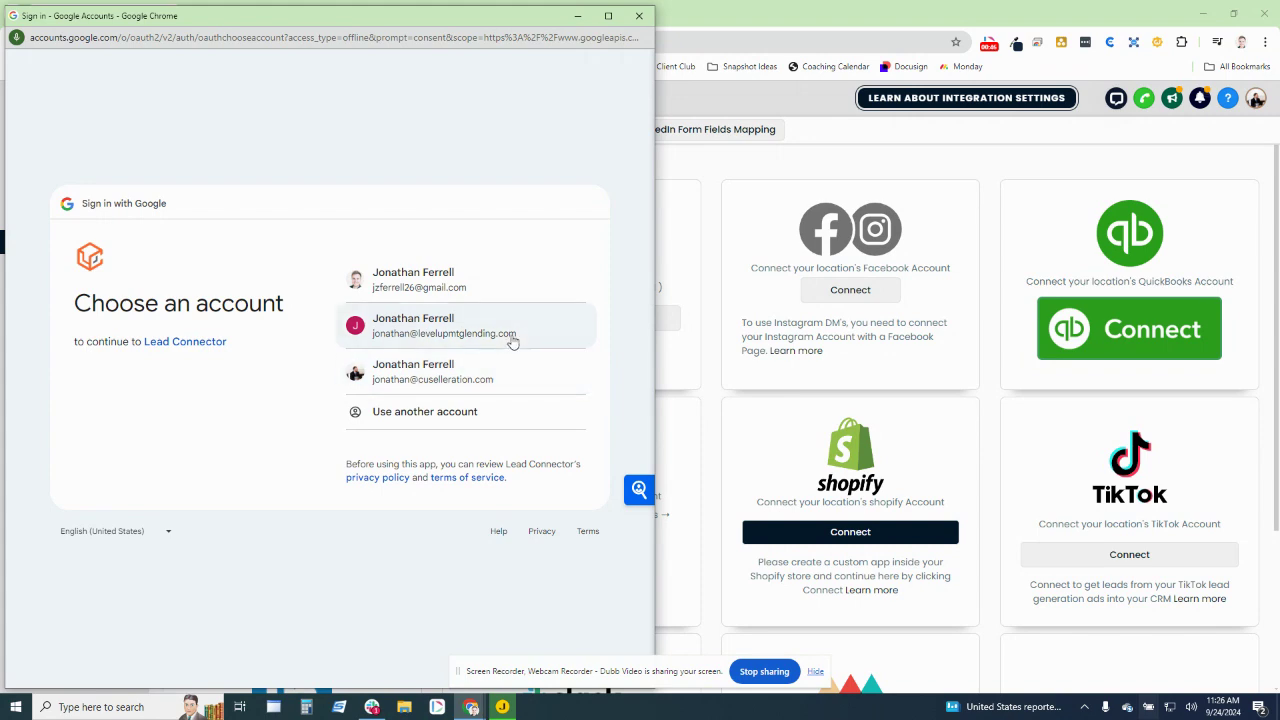
{"action": "left_click", "coordinate": [432, 370]}
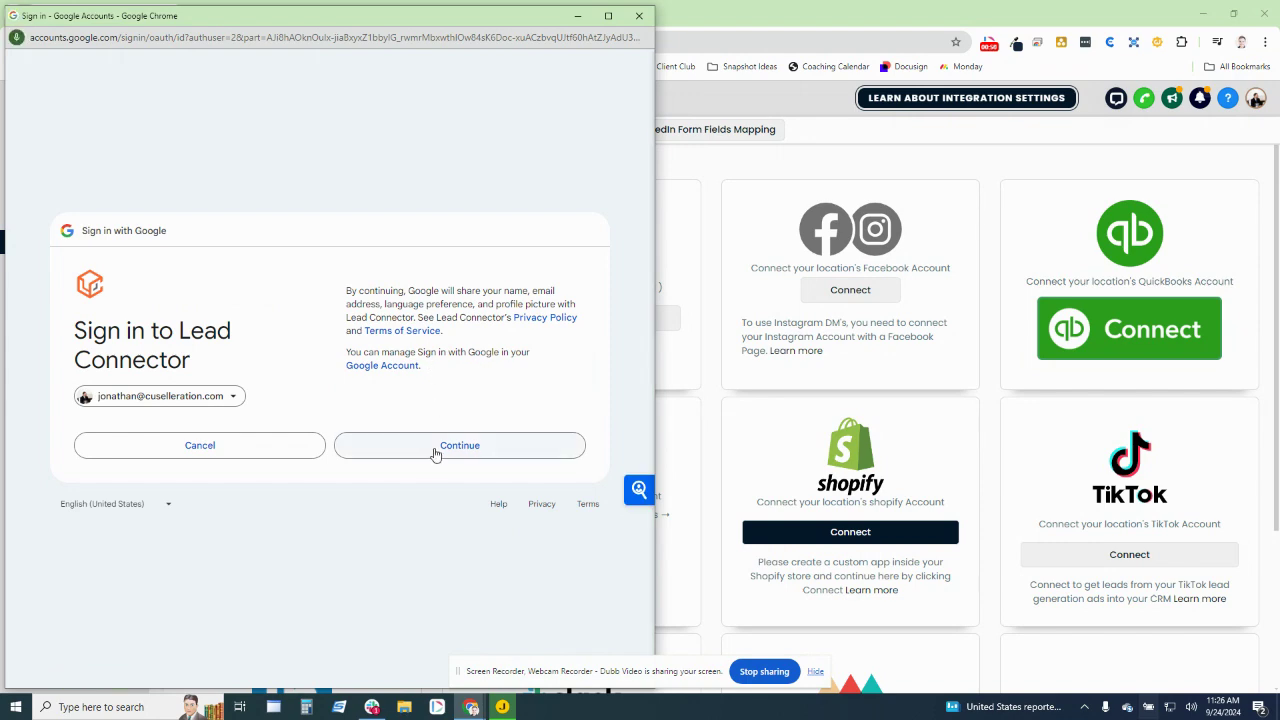
{"action": "left_click", "coordinate": [460, 444]}
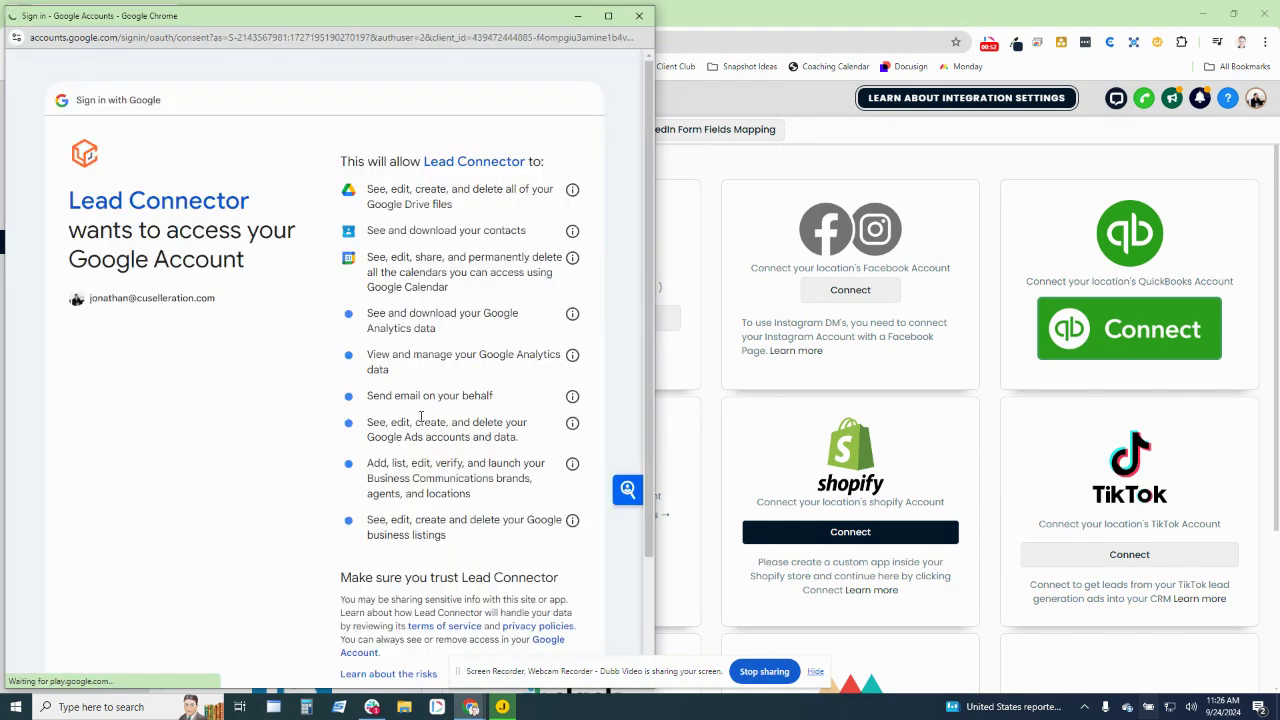
{"action": "scroll", "scroll_direction": "down", "scroll_amount": 3}
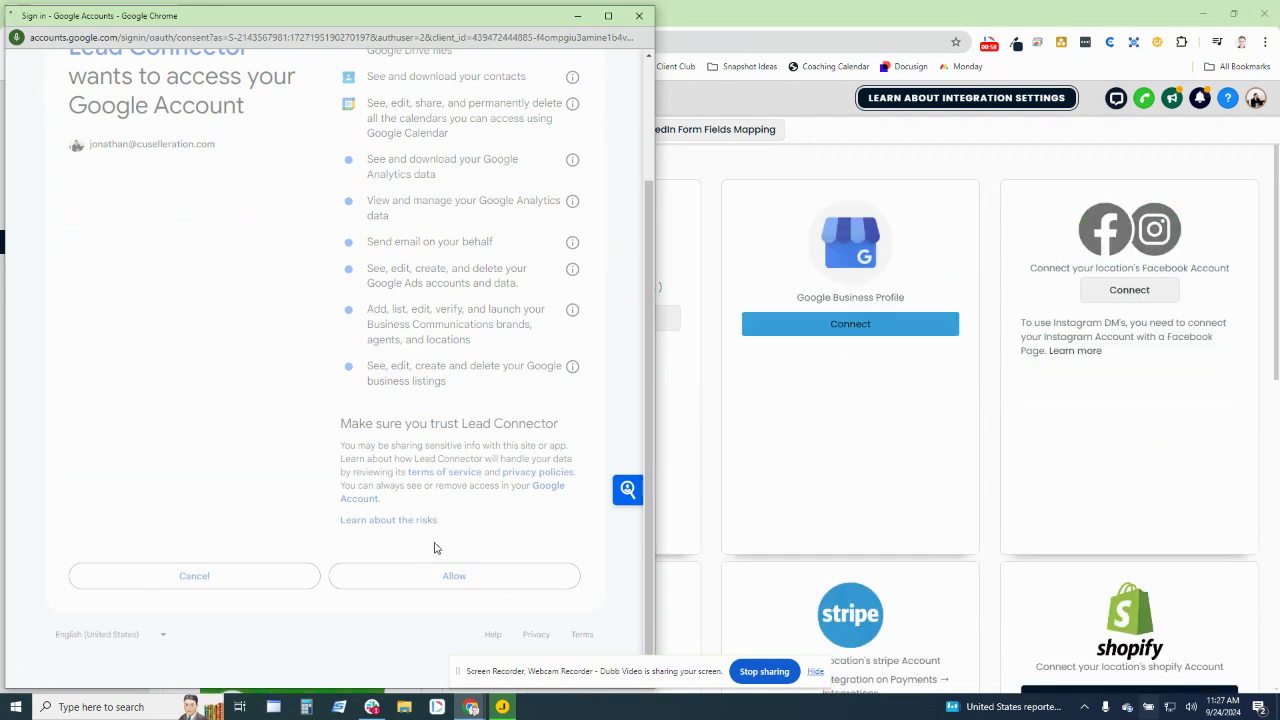
Allow Lead Connector access and list the businesses to link, showing The Craft Chiropractic - Frisco, TX
{"action": "left_click", "coordinate": [454, 576]}
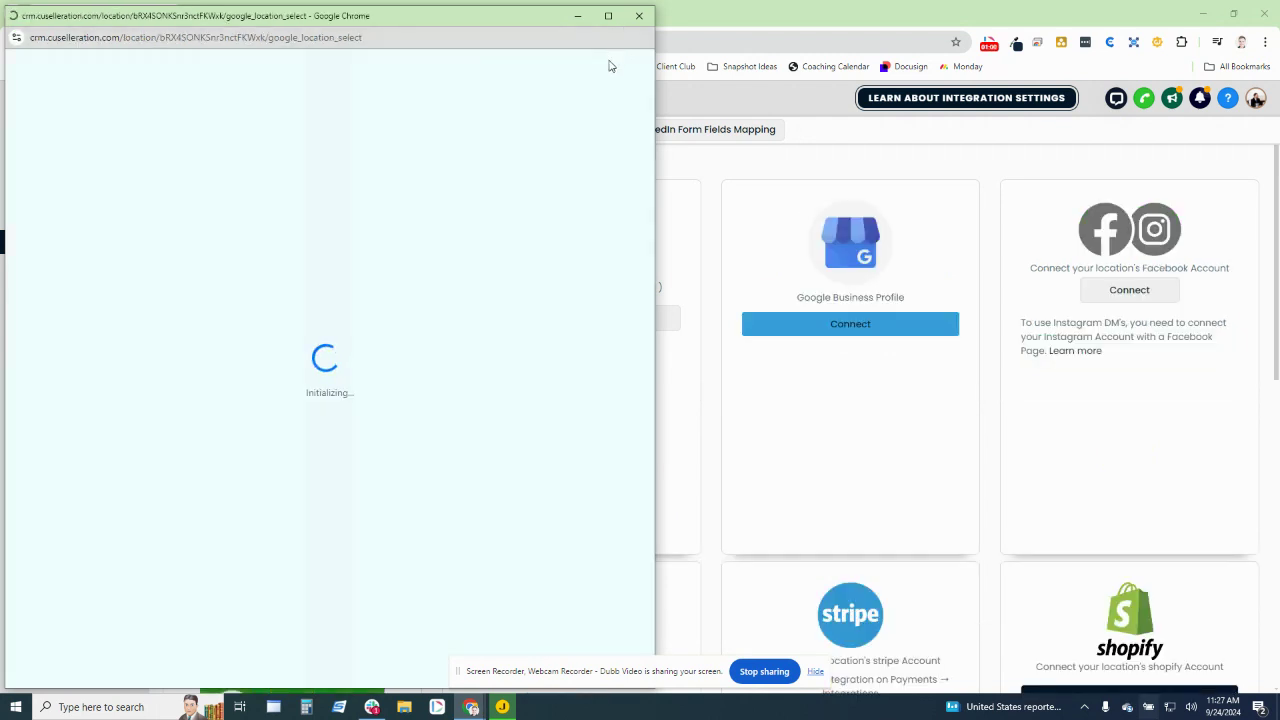
{"action": "mouse_move", "coordinate": [836, 428]}
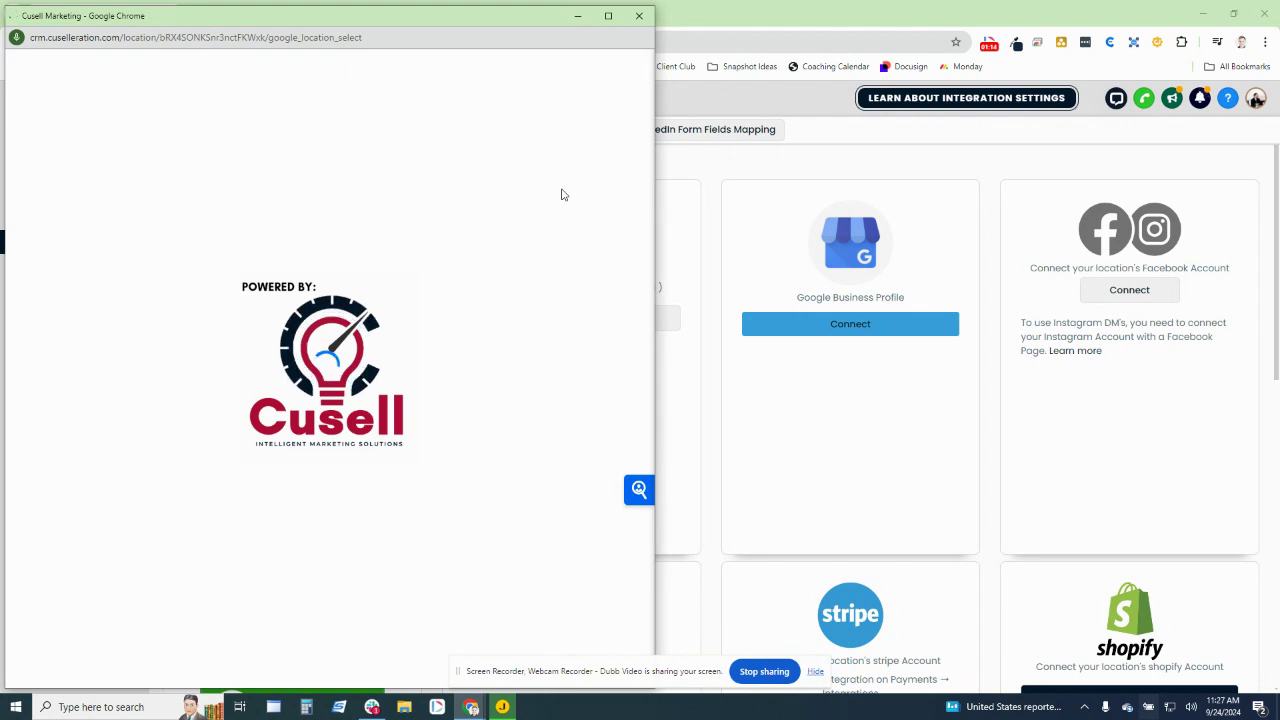
{"action": "mouse_move", "coordinate": [532, 150]}
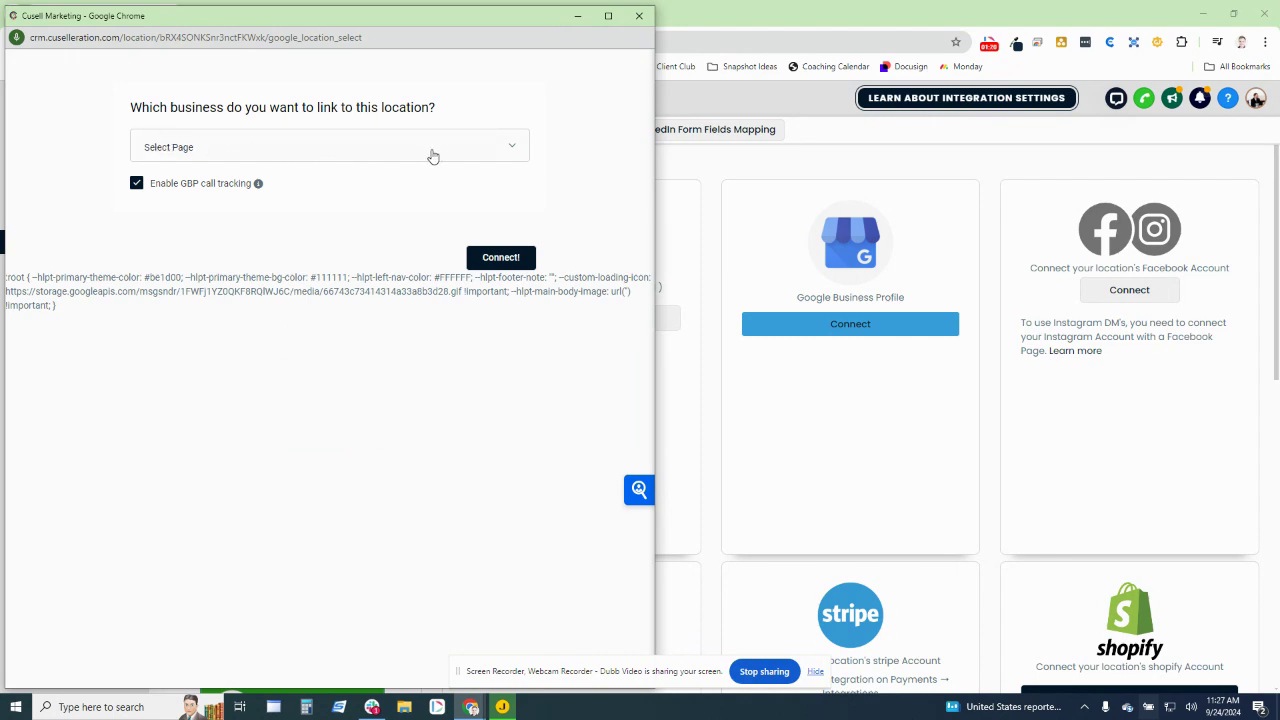
{"action": "left_click", "coordinate": [328, 146]}
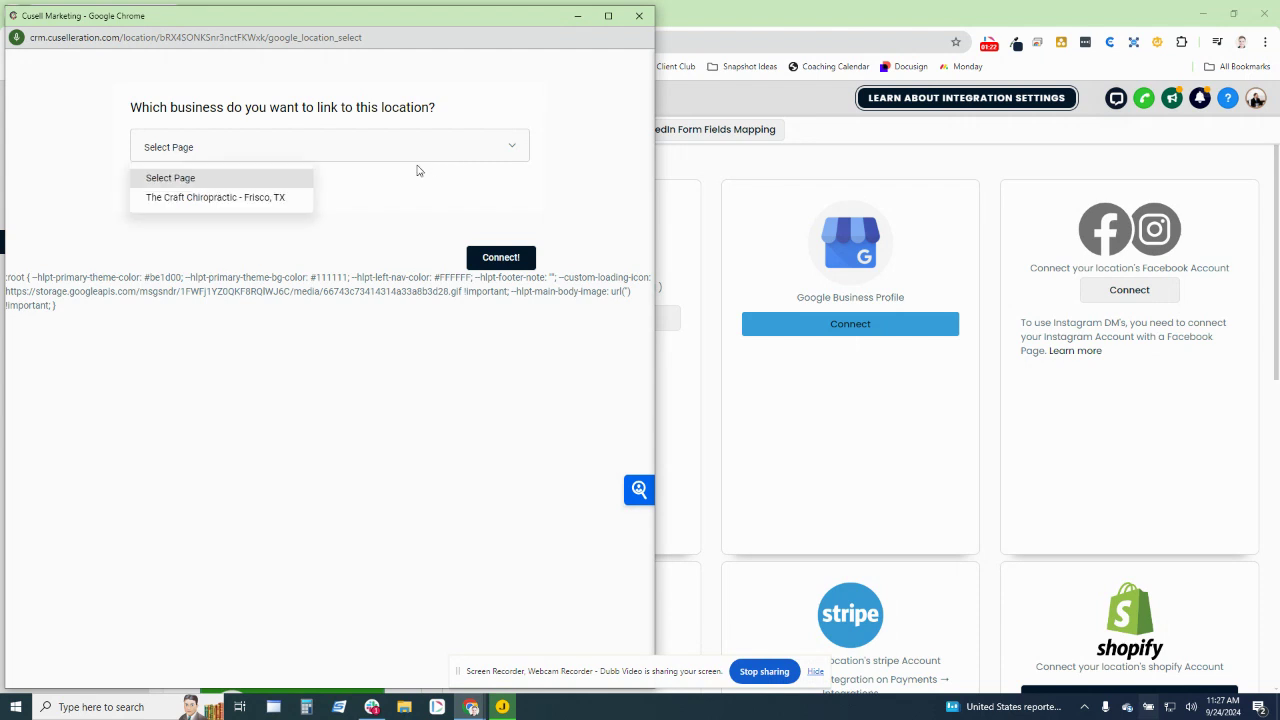
{"action": "mouse_move", "coordinate": [262, 208]}
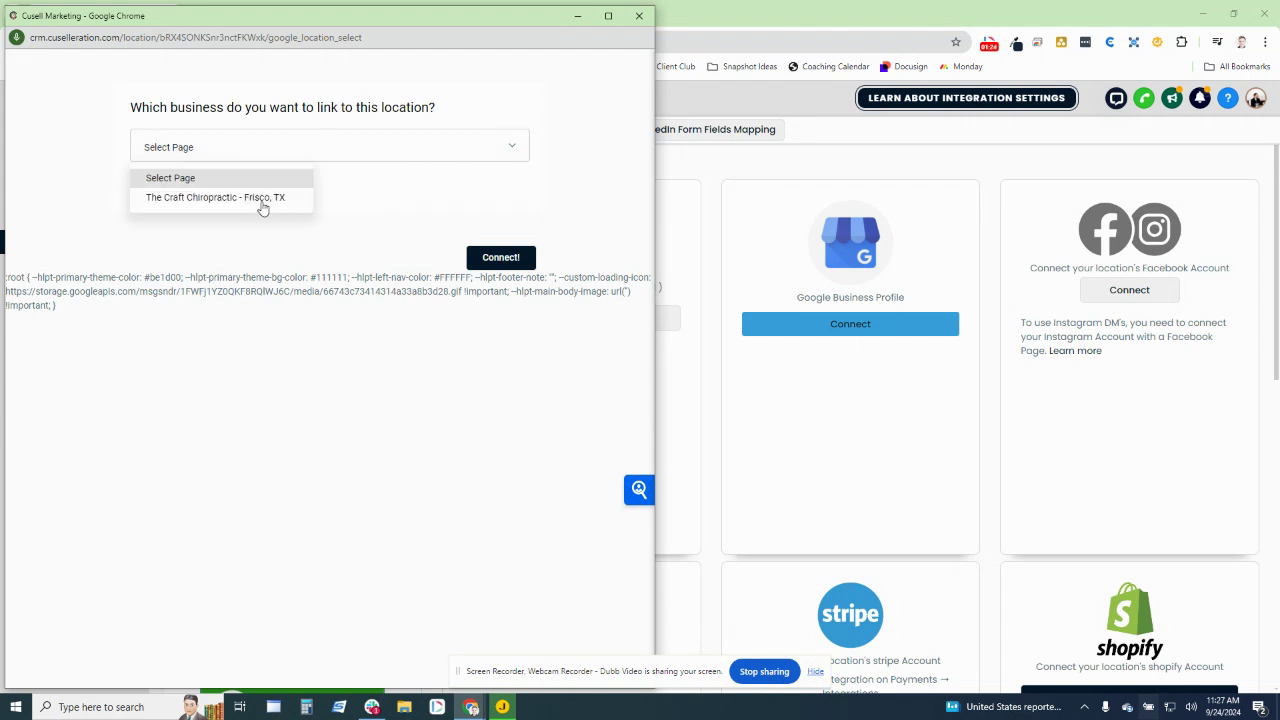
{"action": "mouse_move", "coordinate": [368, 204]}
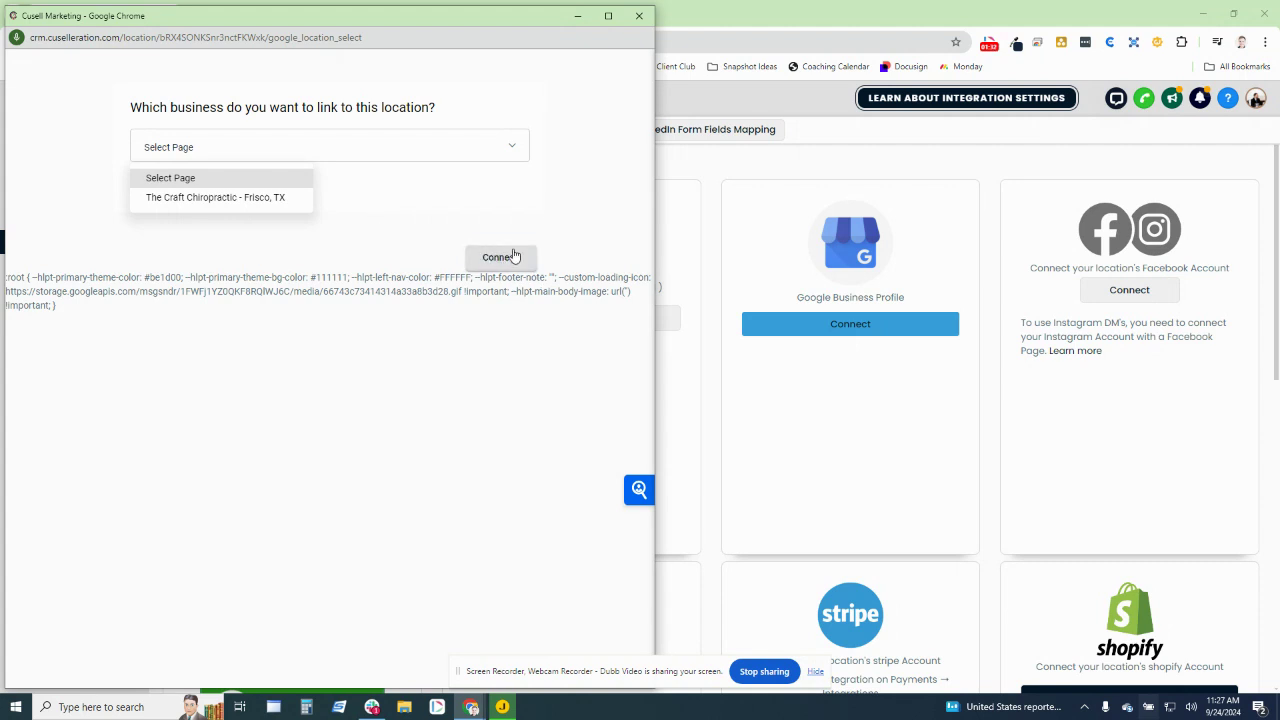
{"action": "mouse_move", "coordinate": [640, 16]}
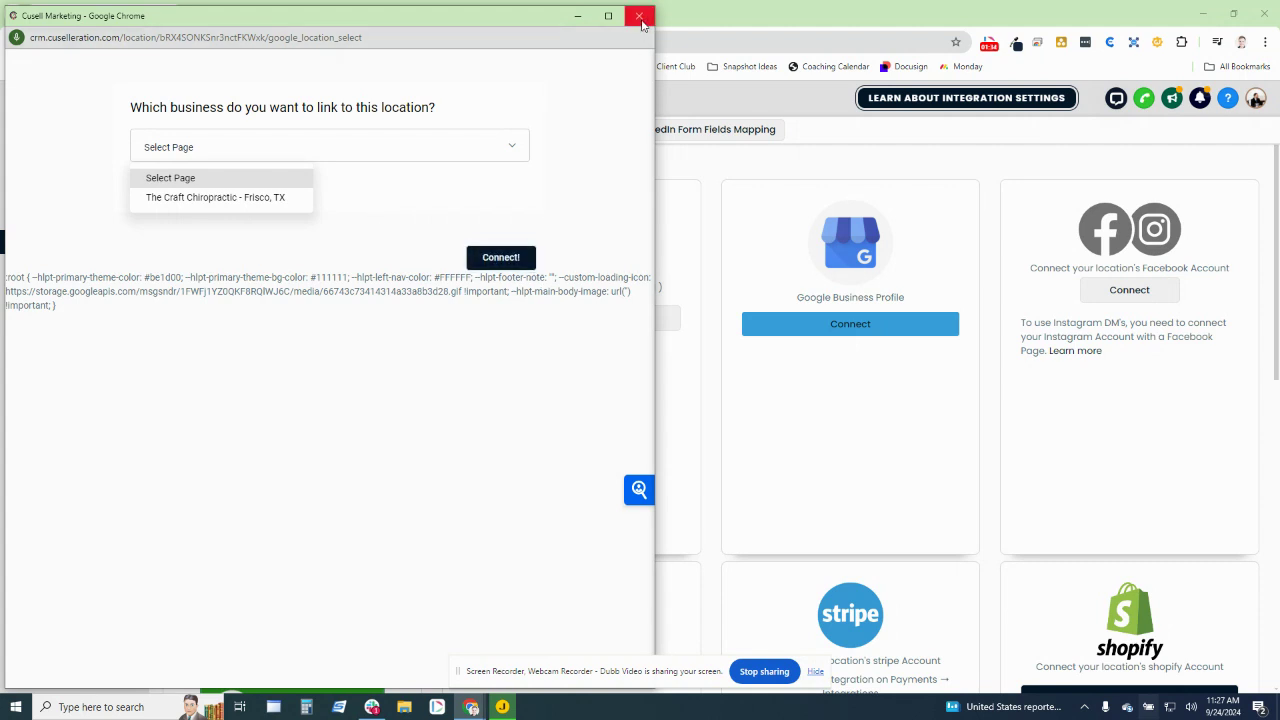
Dismiss the business linking window and sign in a second Google account under Add another account
{"action": "left_click", "coordinate": [640, 16]}
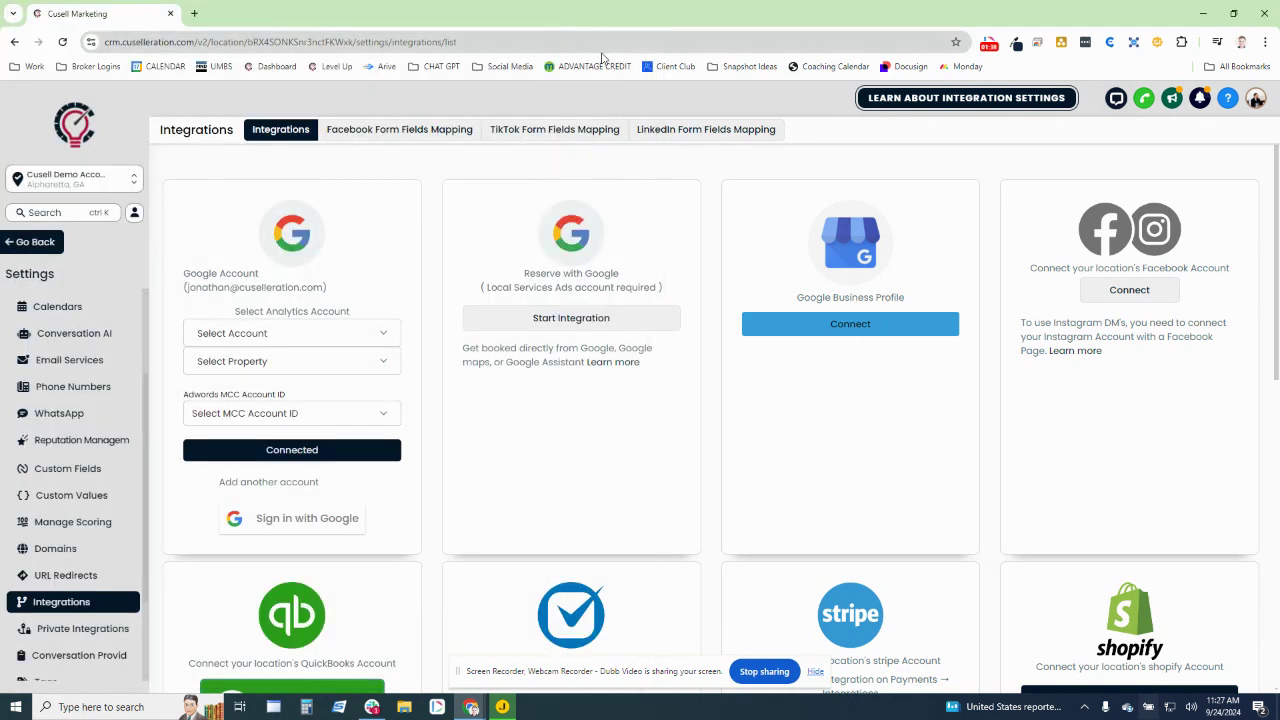
{"action": "mouse_move", "coordinate": [656, 412]}
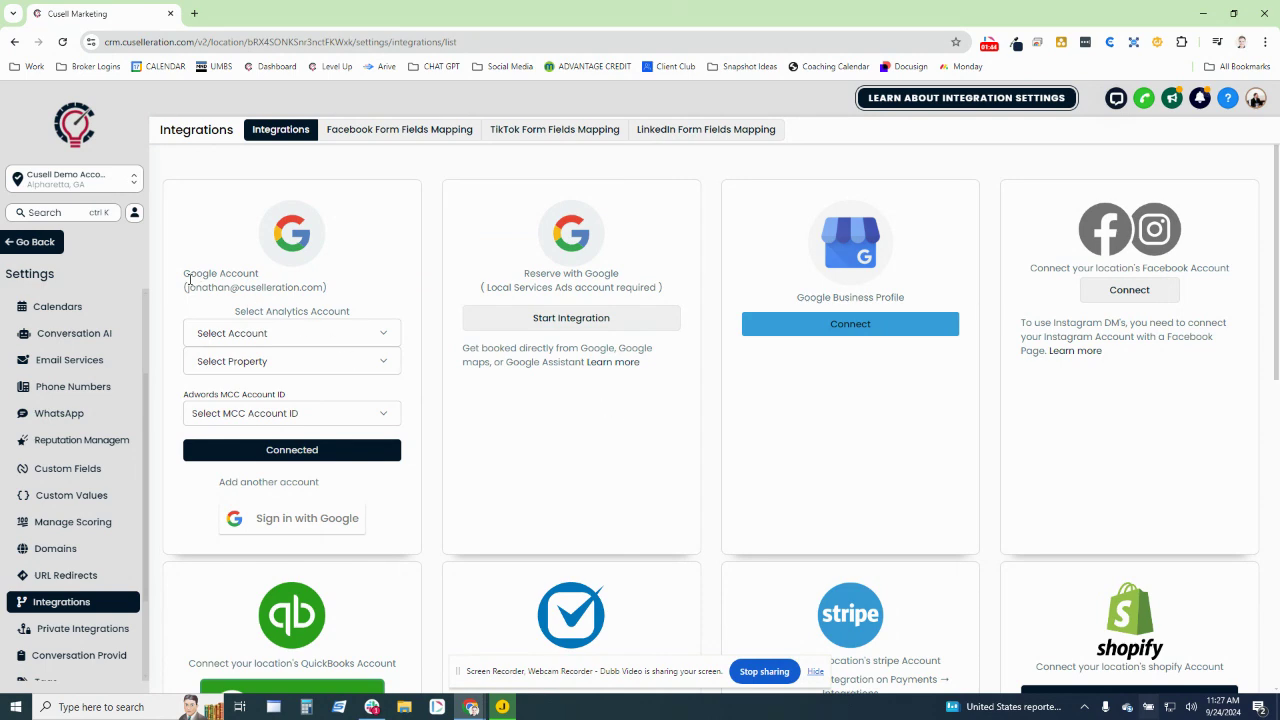
{"action": "double_click", "coordinate": [254, 288]}
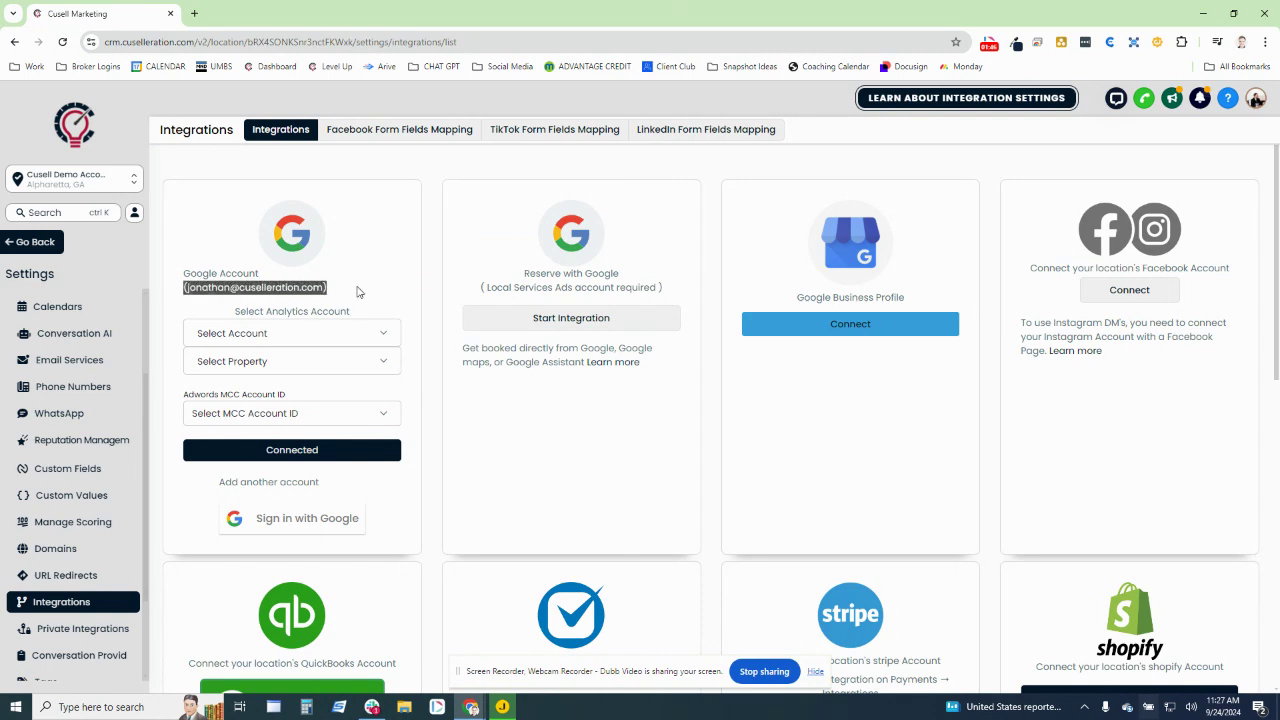
{"action": "mouse_move", "coordinate": [284, 524]}
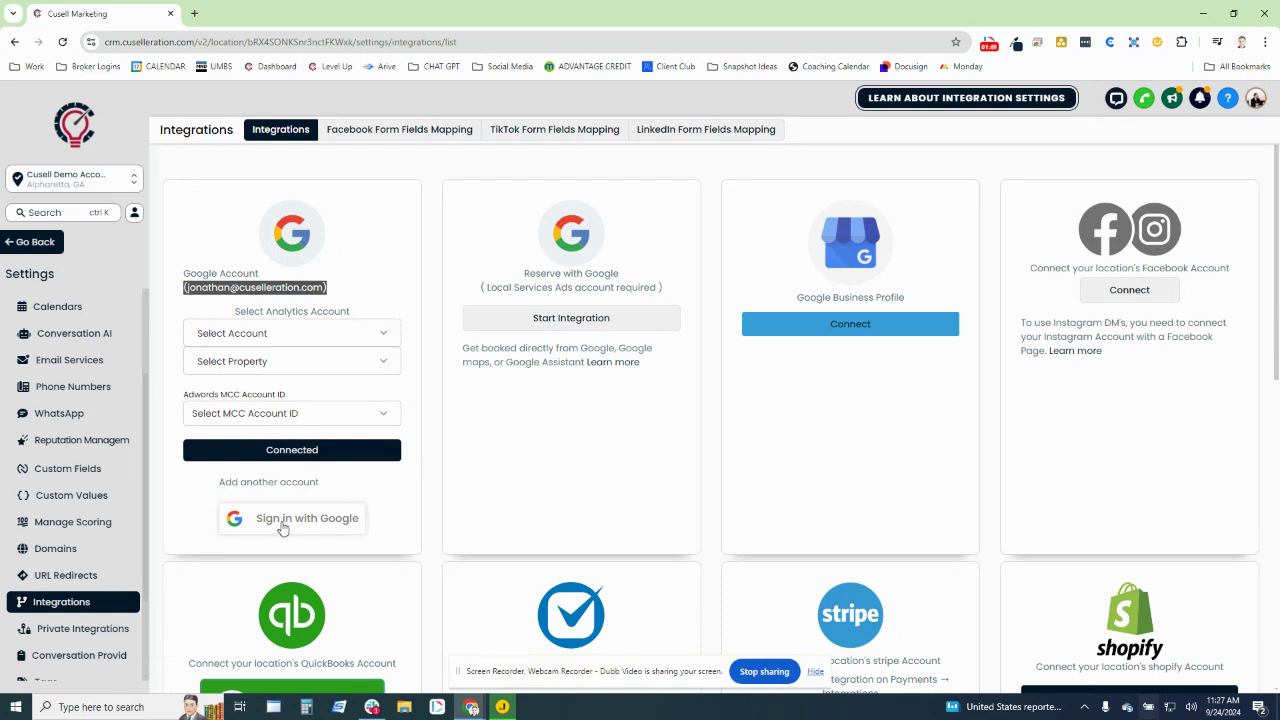
{"action": "left_click", "coordinate": [292, 518]}
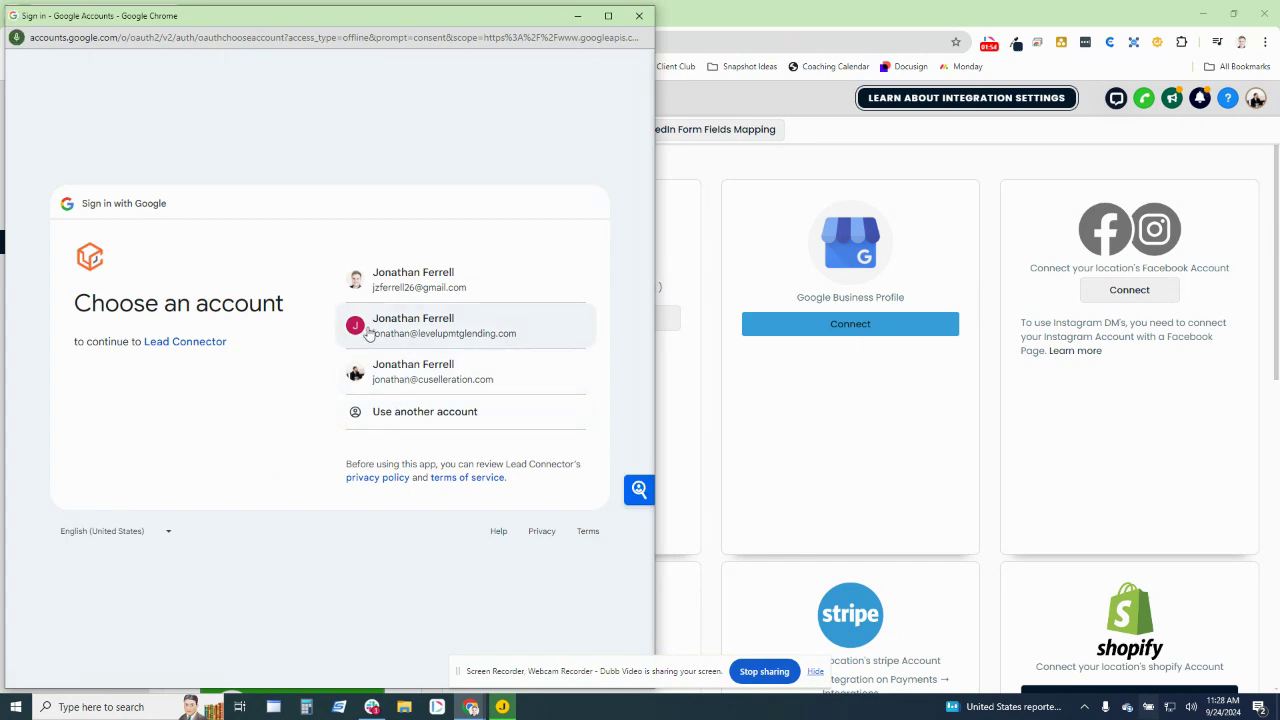
{"action": "mouse_move", "coordinate": [560, 332]}
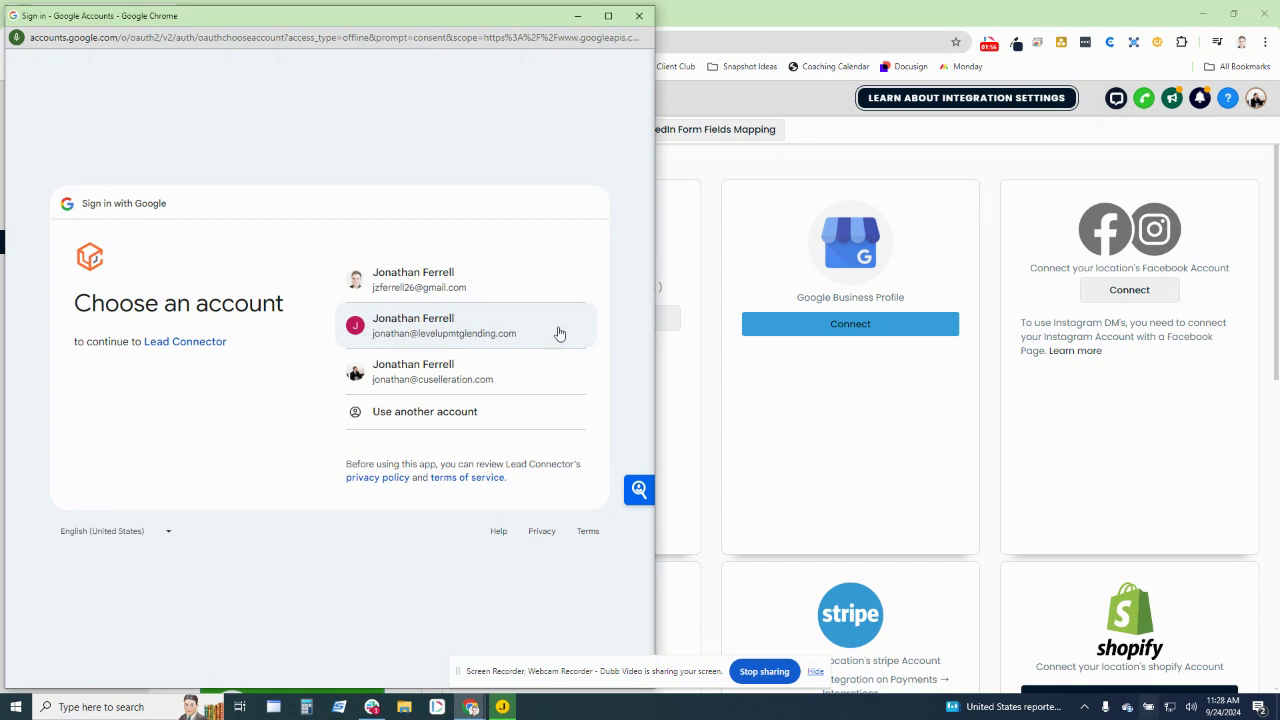
{"action": "left_click", "coordinate": [444, 324]}
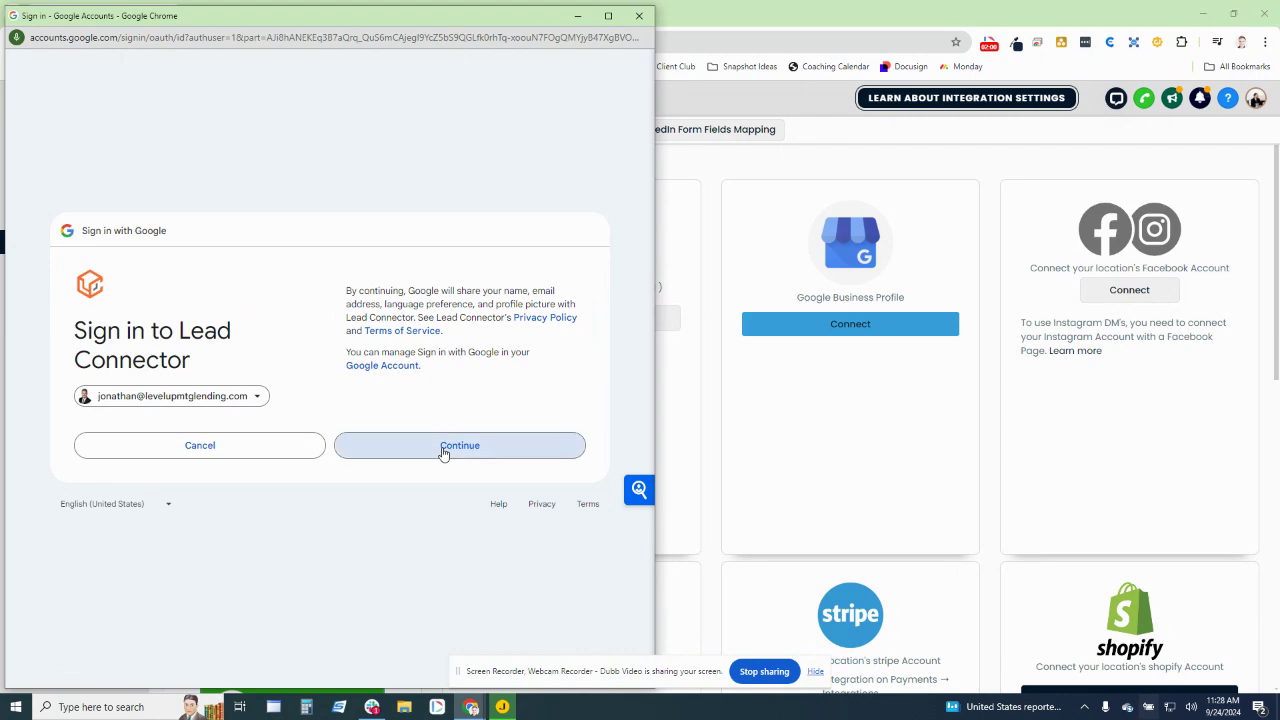
{"action": "left_click", "coordinate": [460, 444]}
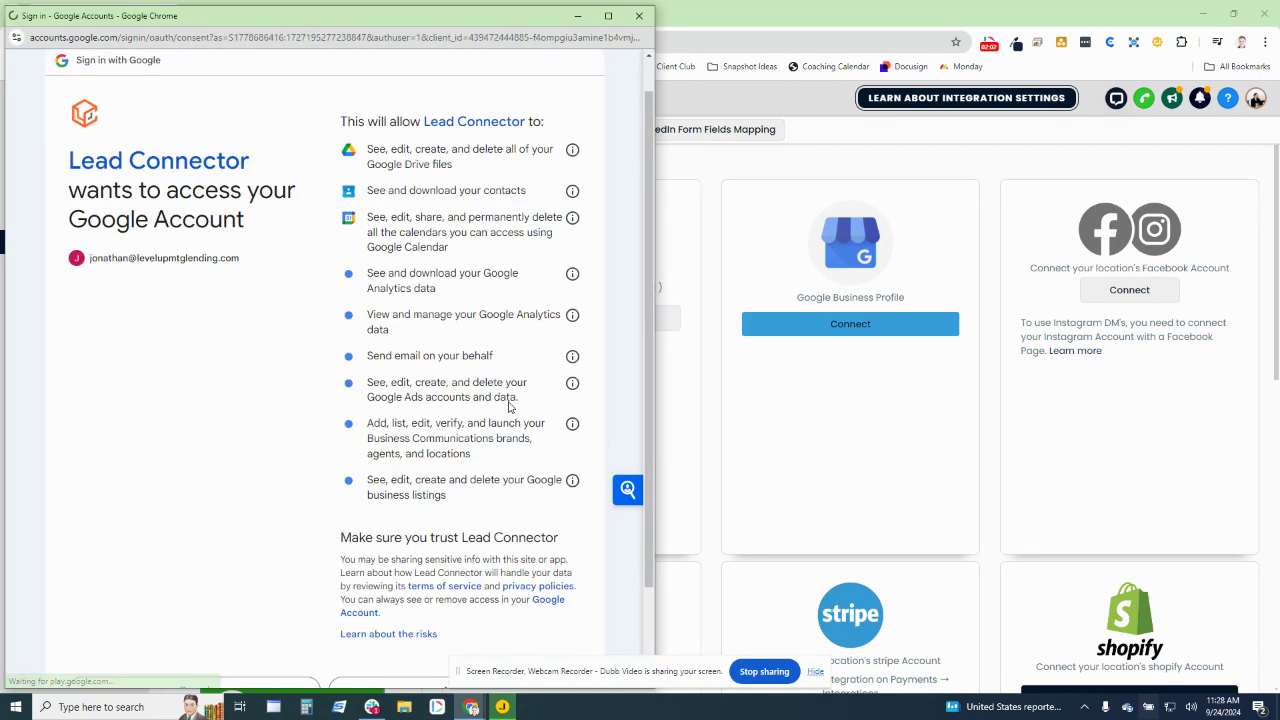
{"action": "scroll", "scroll_direction": "down", "scroll_amount": 3}
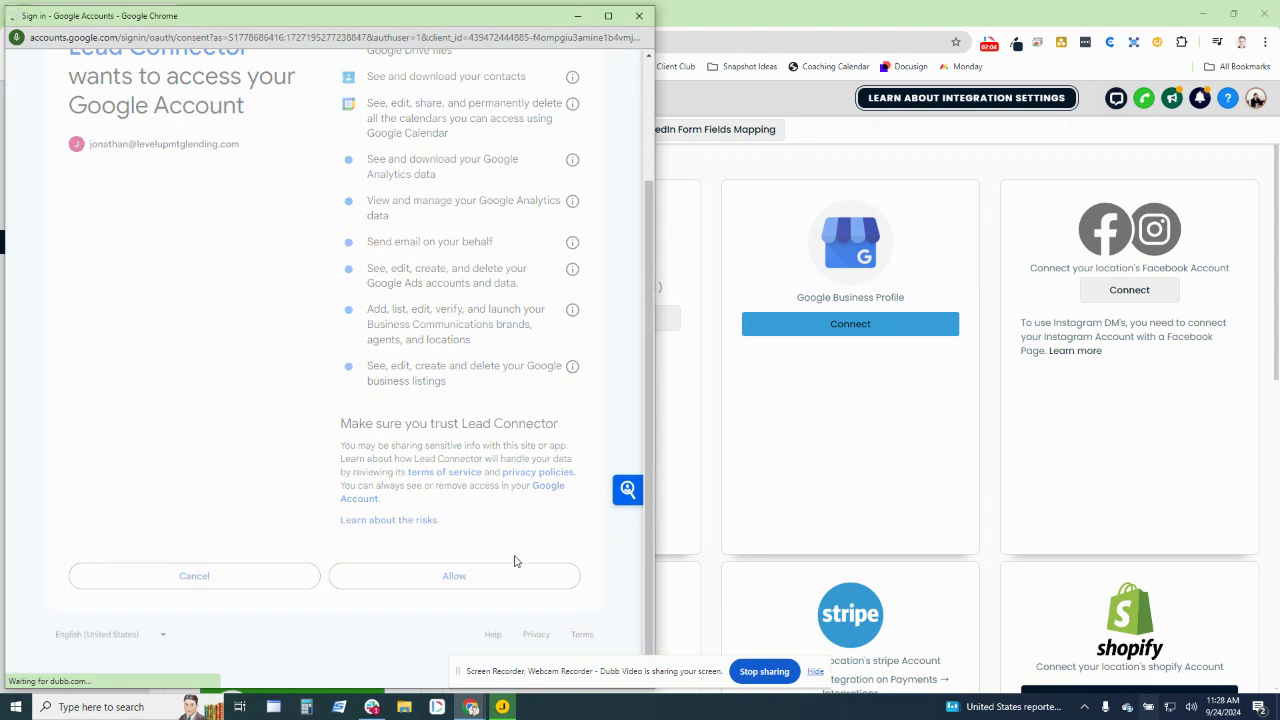
Allow access so the second Google account appears connected alongside the first
{"action": "left_click", "coordinate": [454, 576]}
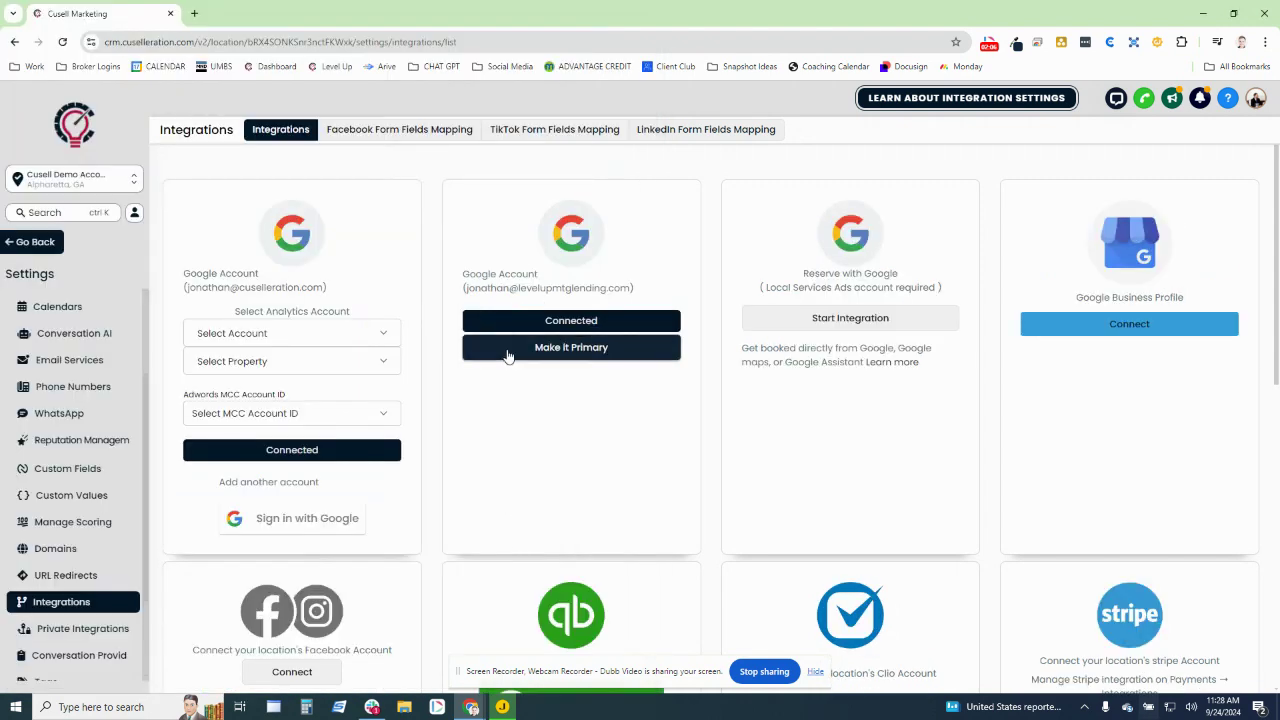
{"action": "mouse_move", "coordinate": [544, 278]}
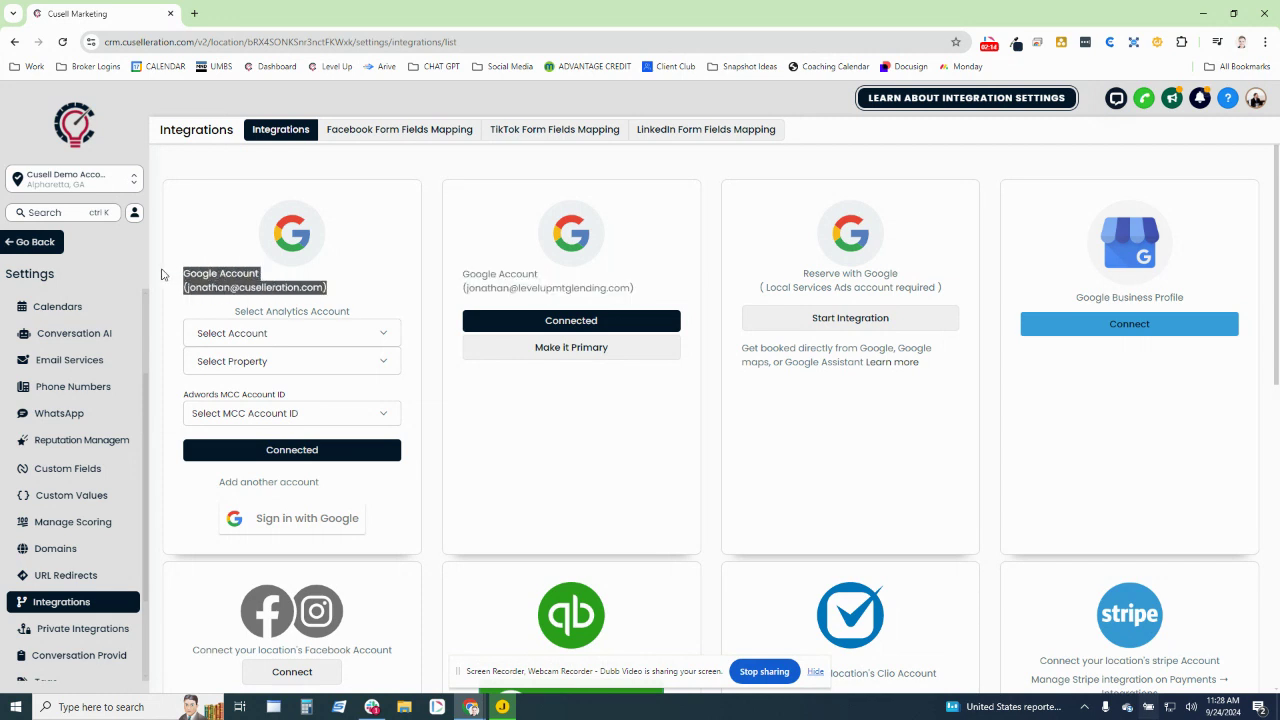
{"action": "mouse_move", "coordinate": [210, 288]}
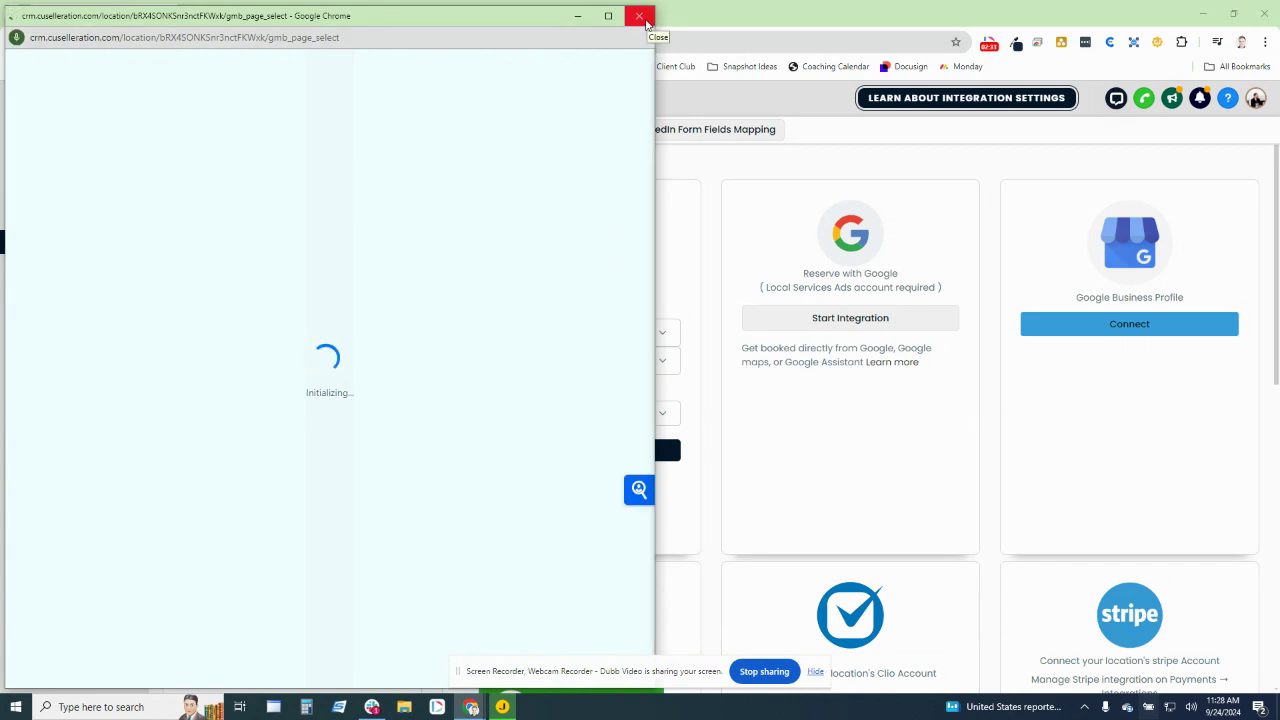
Dismiss the page-selection window, leaving the second Google account as primary with its Analytics and Ads options
{"action": "left_click", "coordinate": [640, 16]}
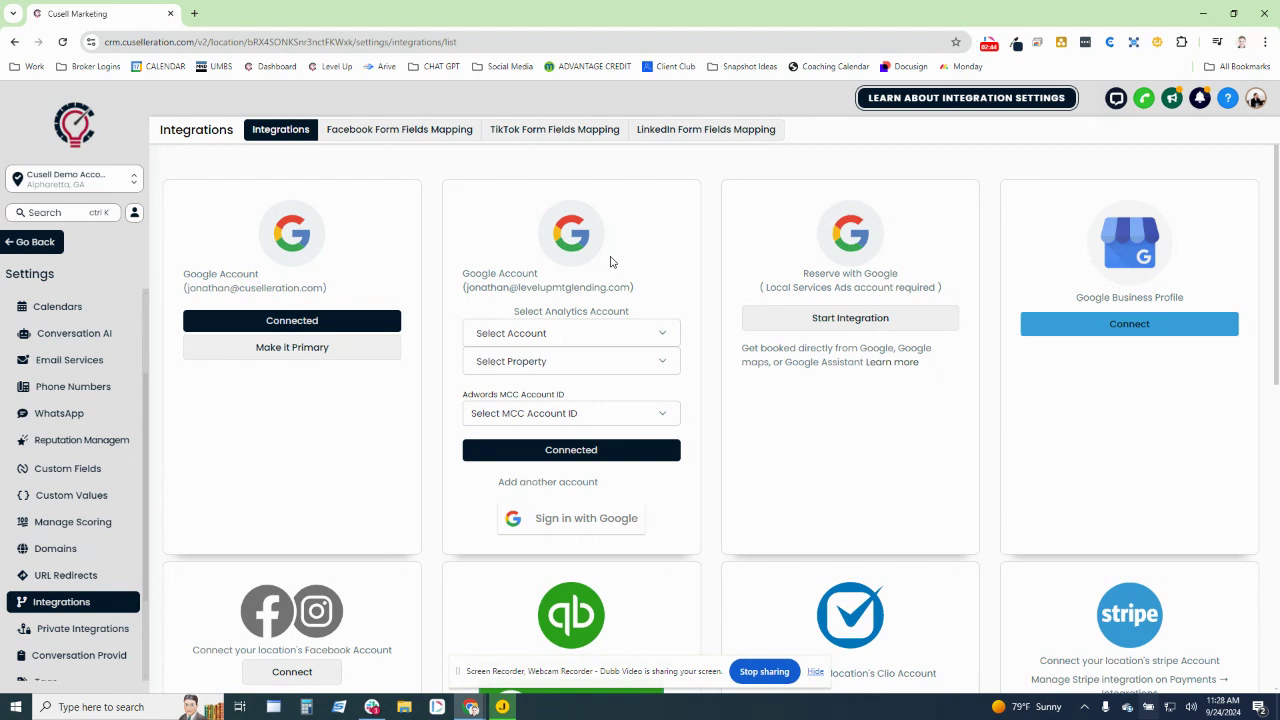
{"action": "mouse_move", "coordinate": [632, 192]}
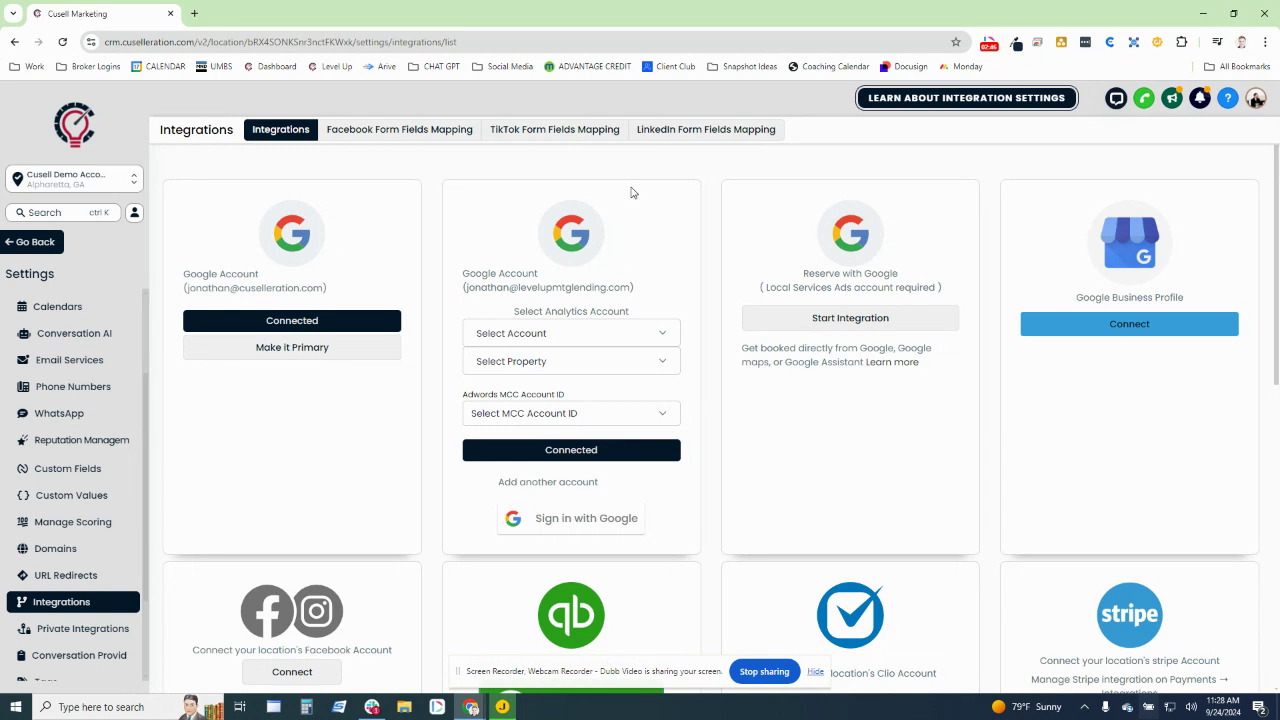
{"action": "mouse_move", "coordinate": [628, 258]}
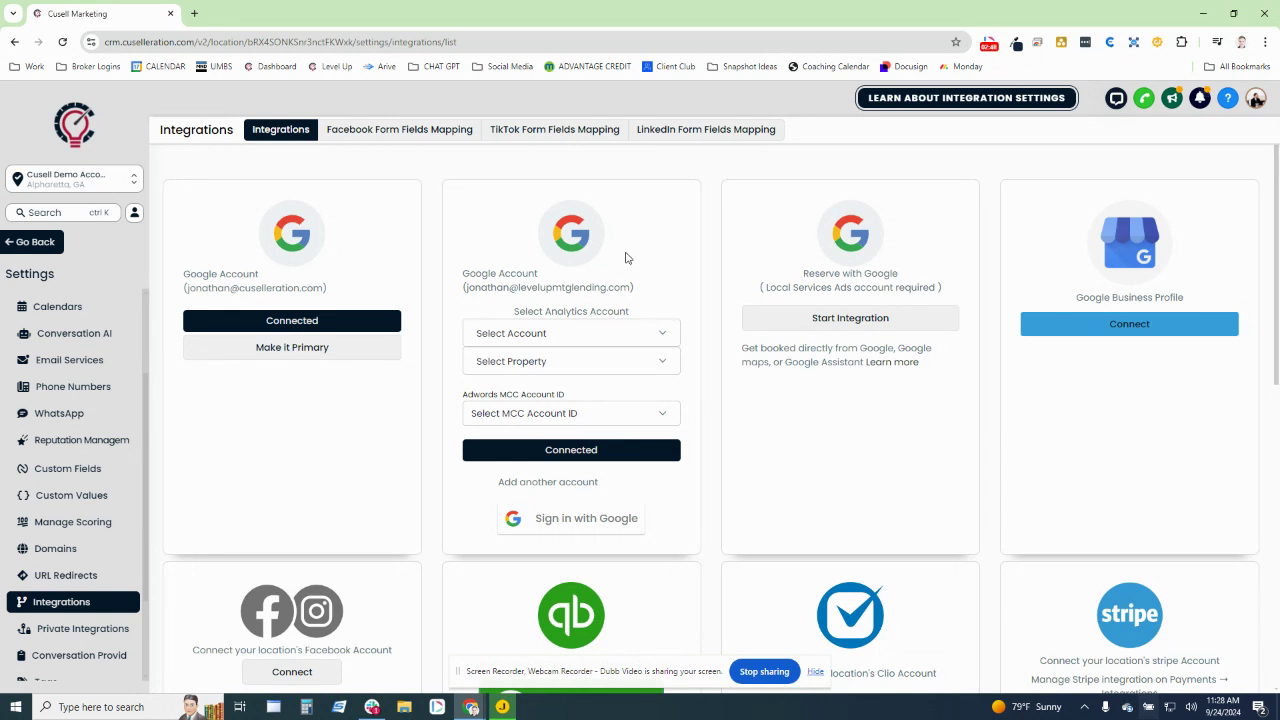
{"action": "mouse_move", "coordinate": [640, 268]}
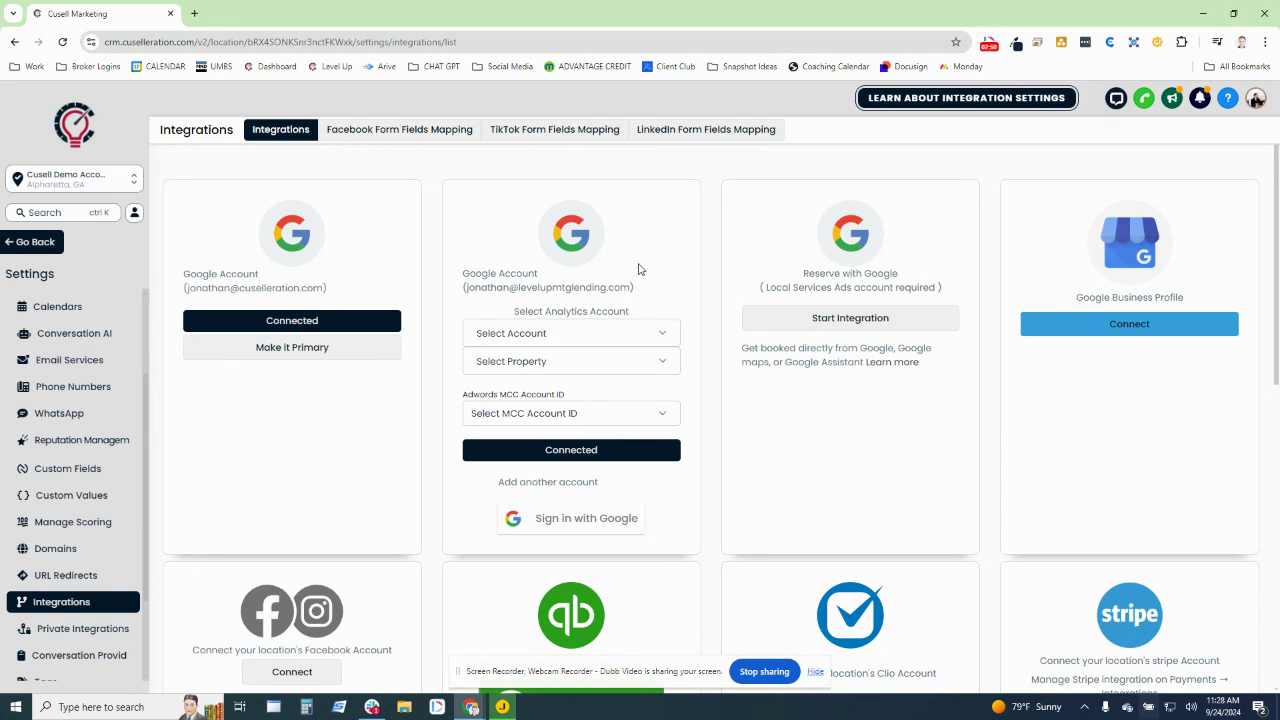